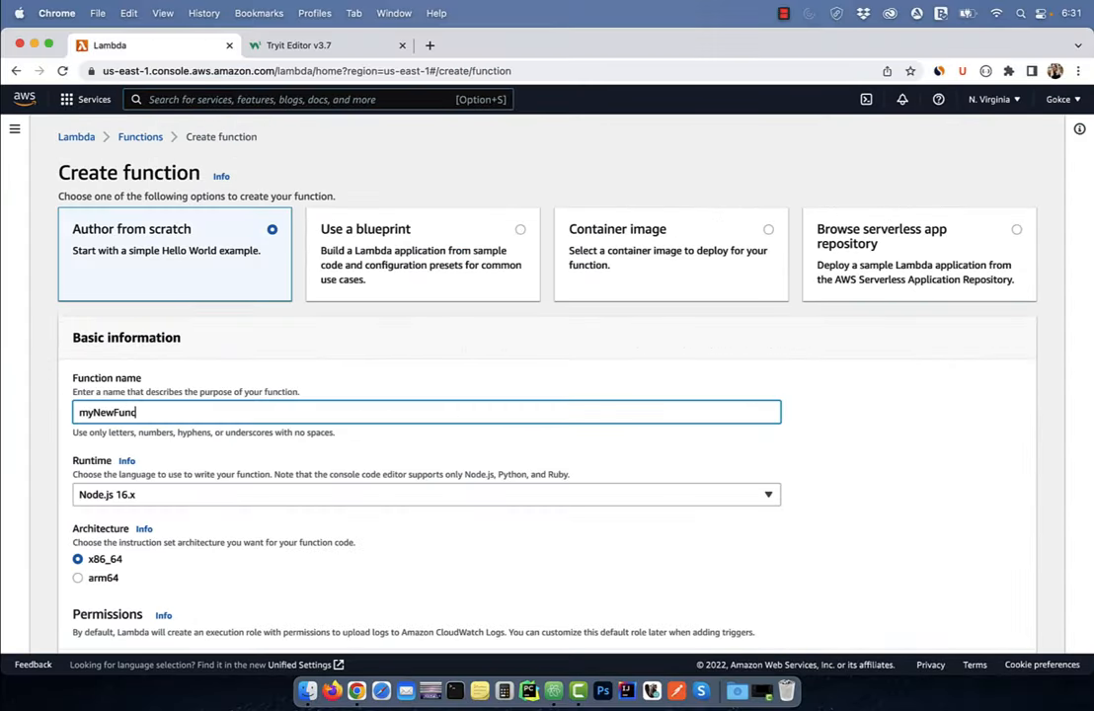
Step: Return to the AWS Management Console home page
click(298, 44)
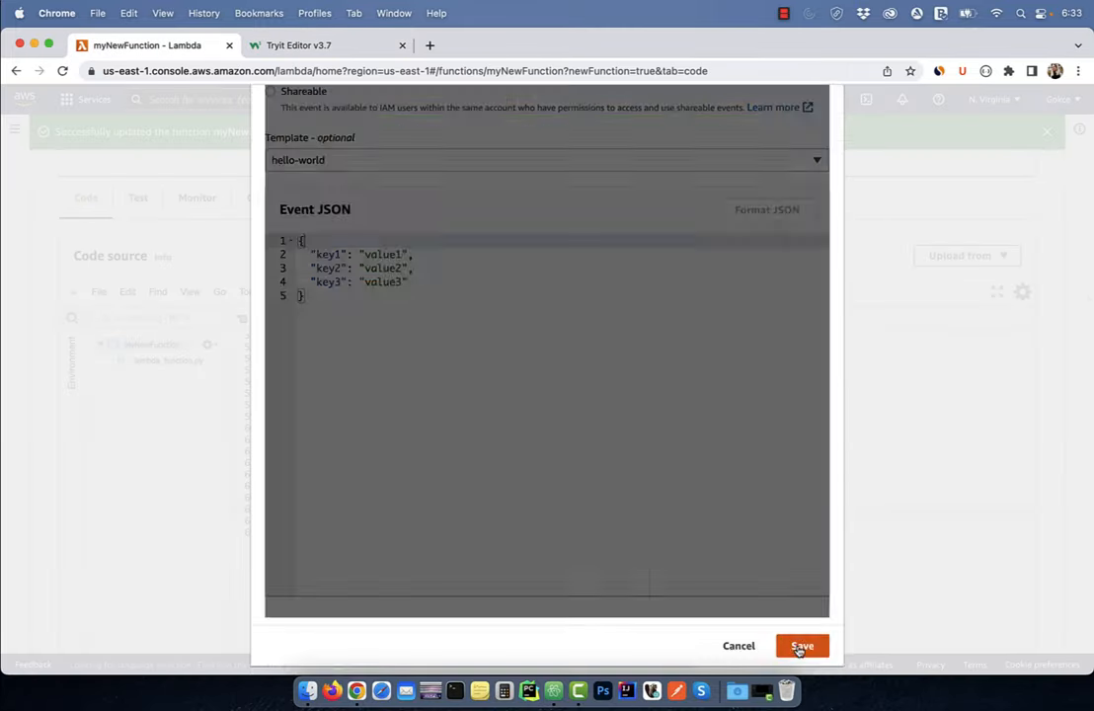
click(801, 646)
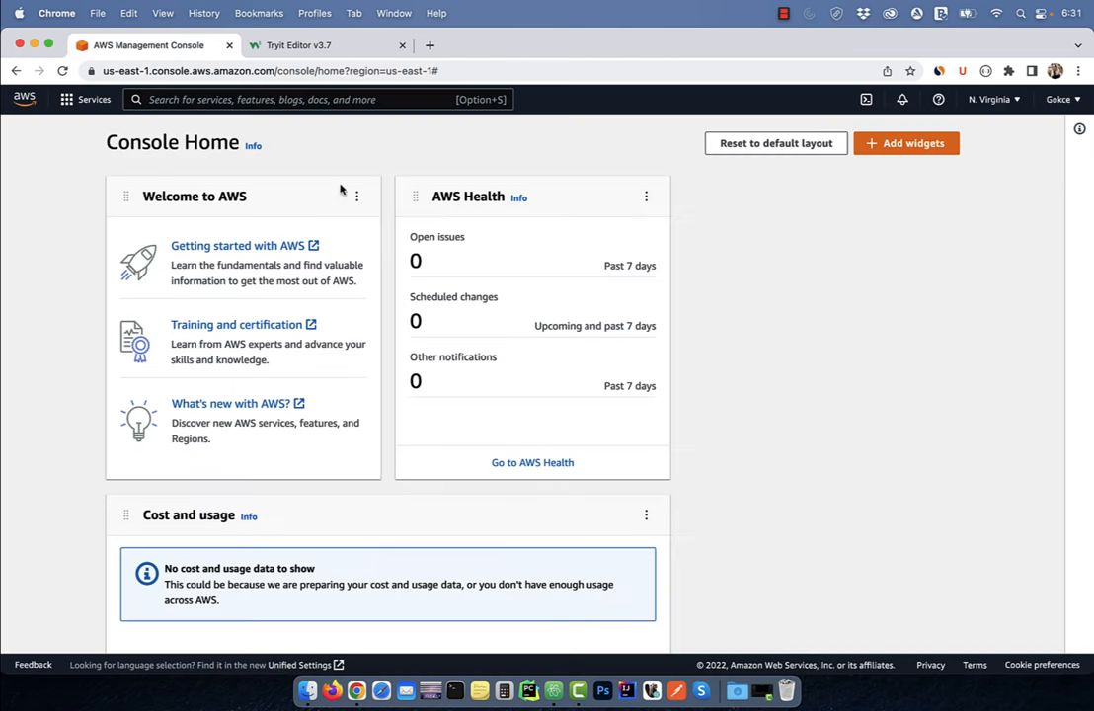
Step: Find the Lambda service through console search and open its Functions list
text(lambda)
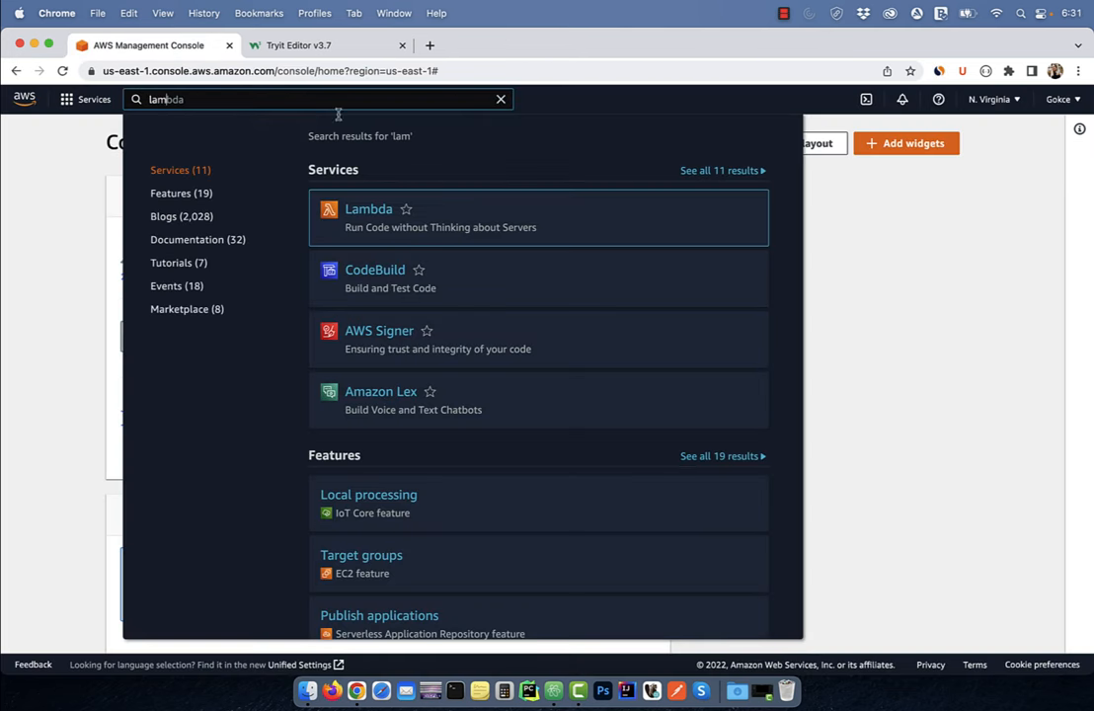
click(368, 209)
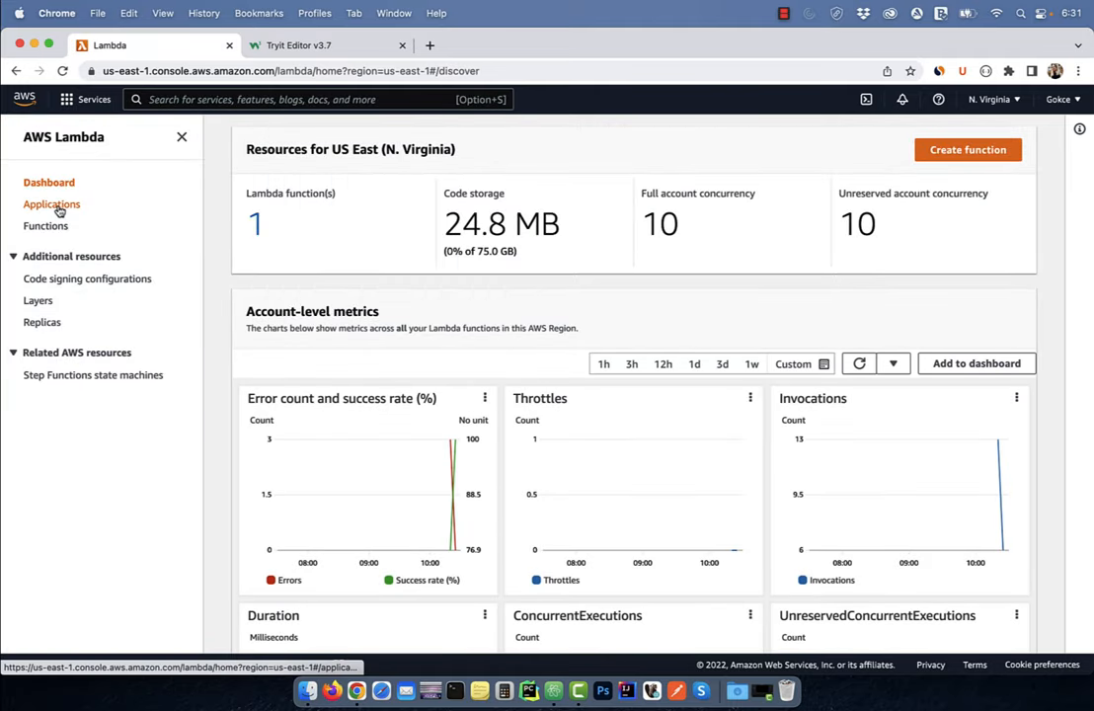
click(47, 225)
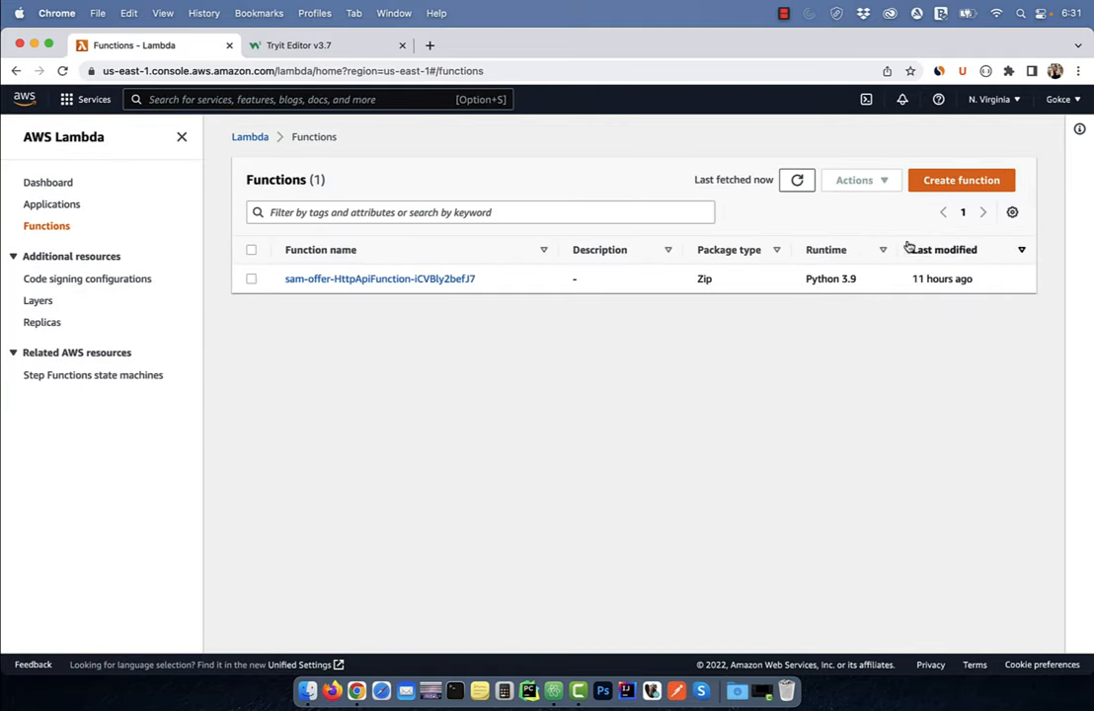
Step: Create function myNewFunction on Python 3.9 with a new basic execution role
click(960, 180)
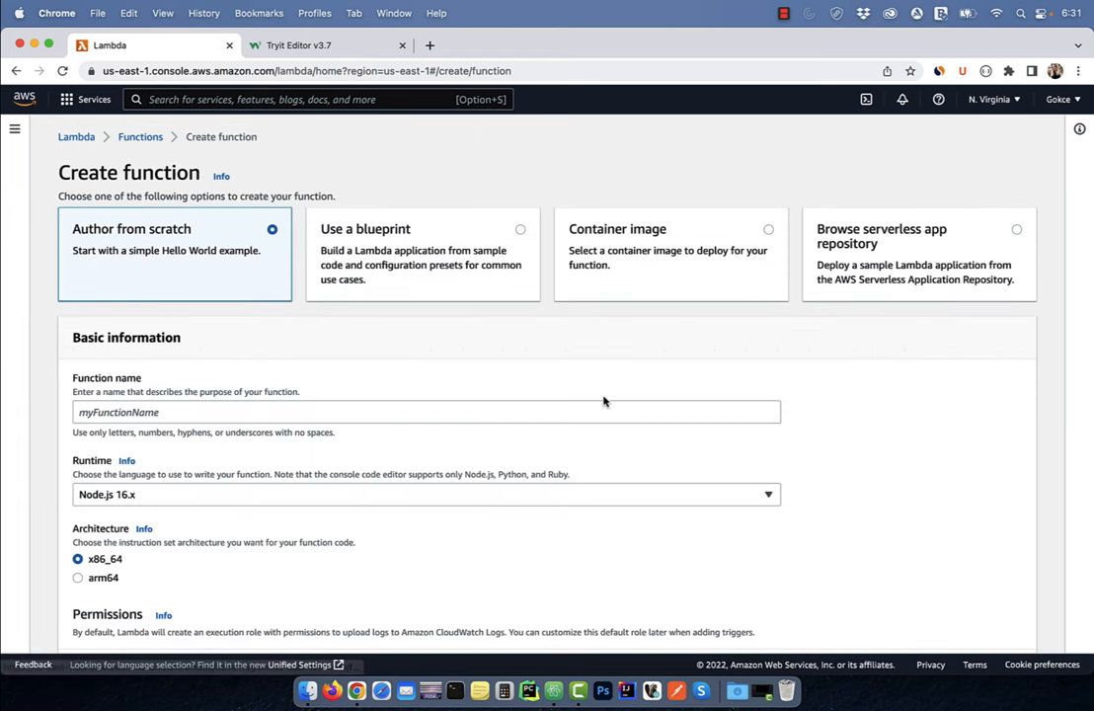
text(myN)
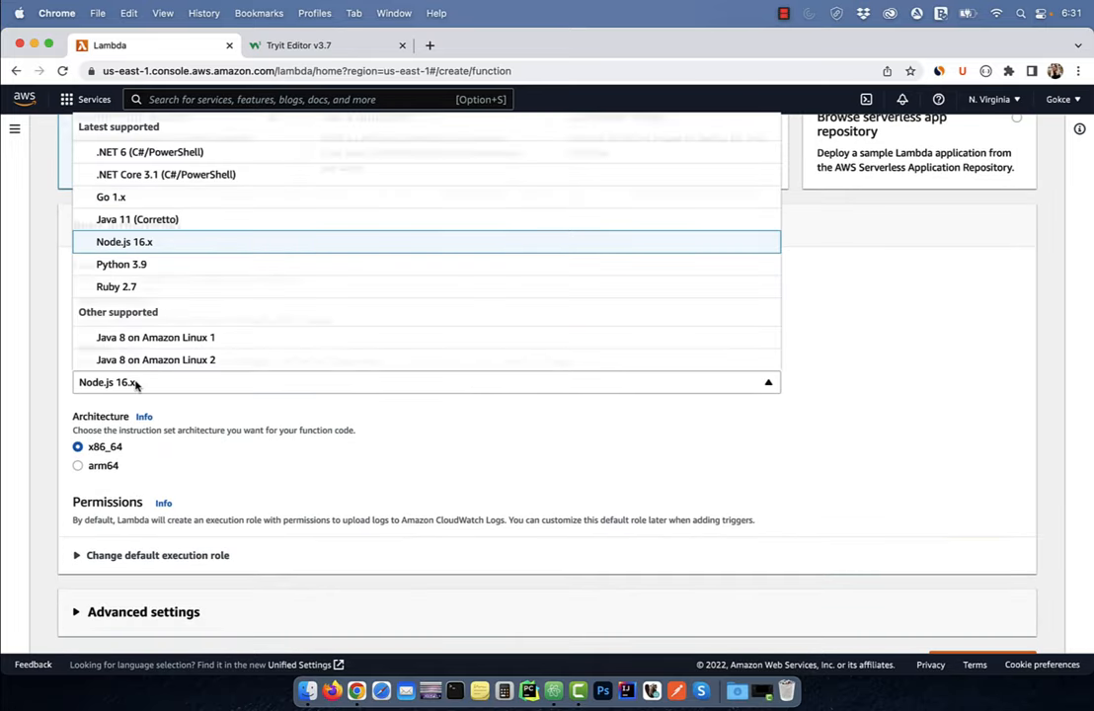
click(121, 263)
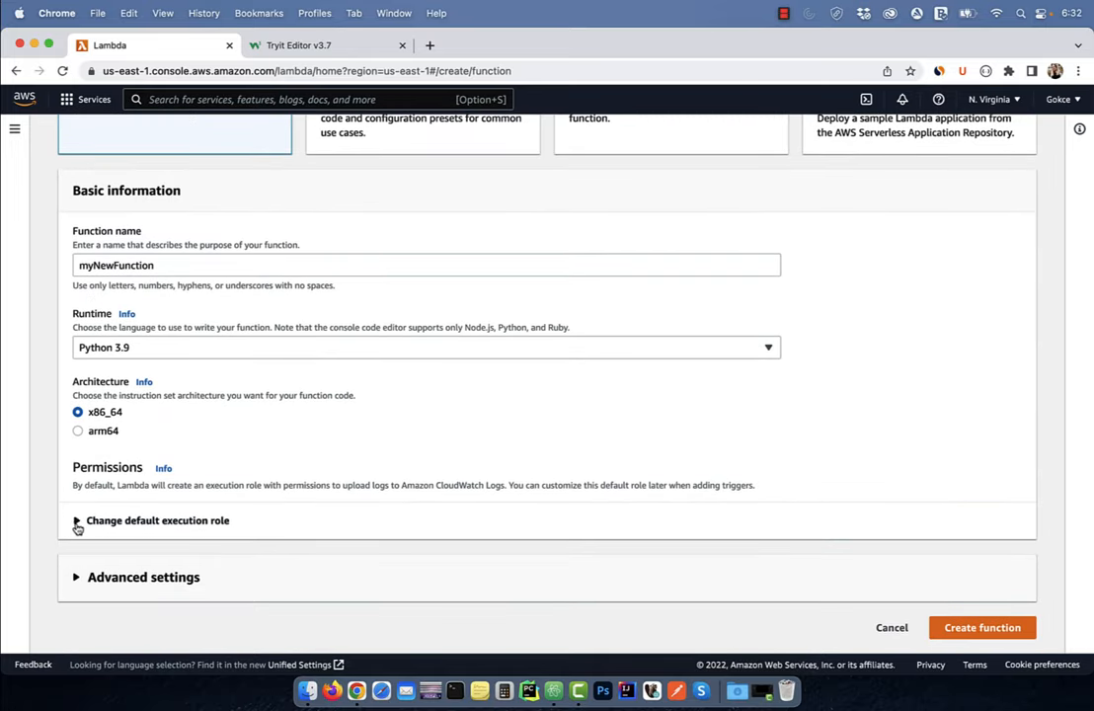
click(77, 520)
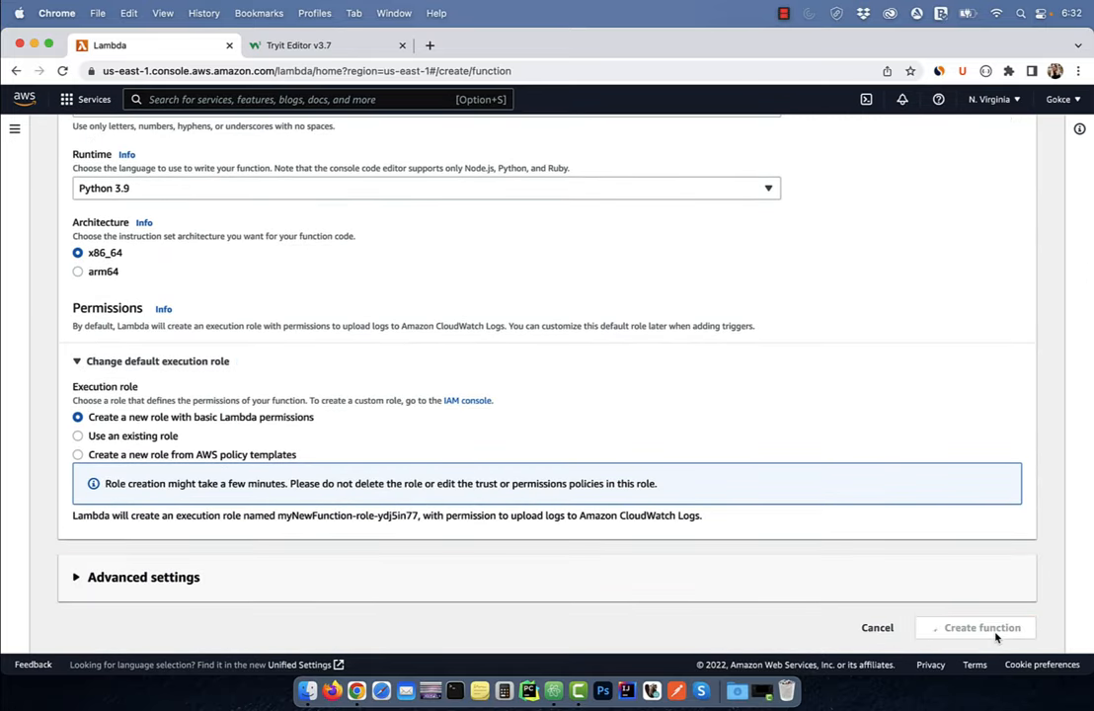
click(981, 627)
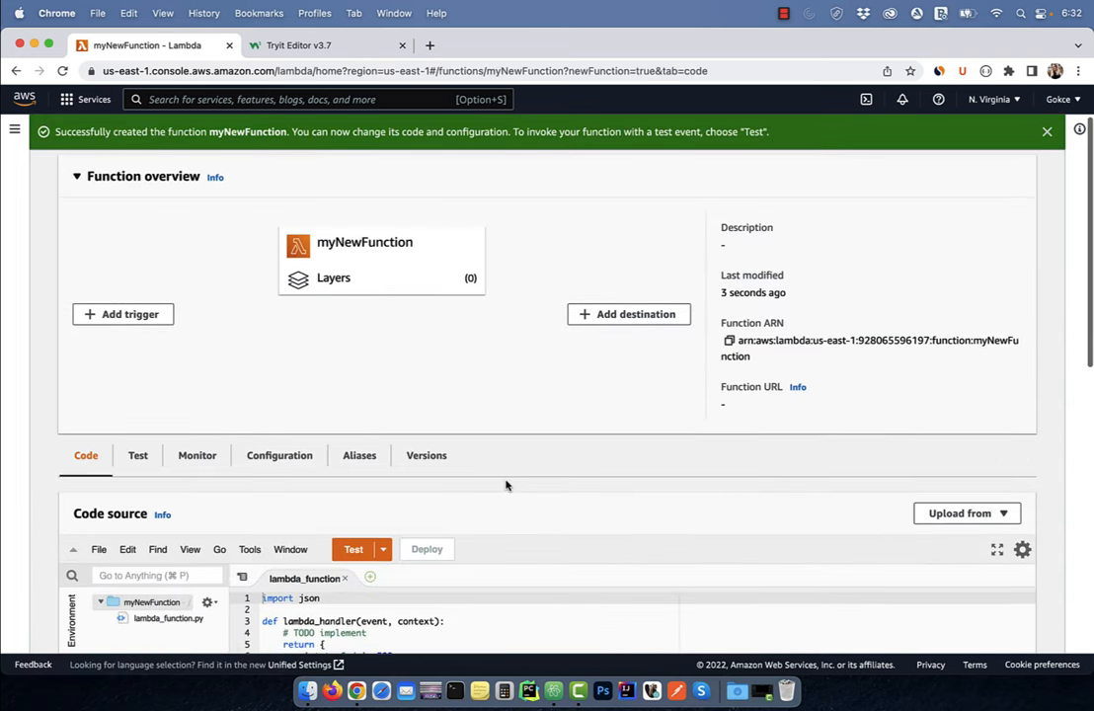
Step: Put the HTML-form handler returning status 200 into lambda_function.py and deploy it
scroll(down, 3)
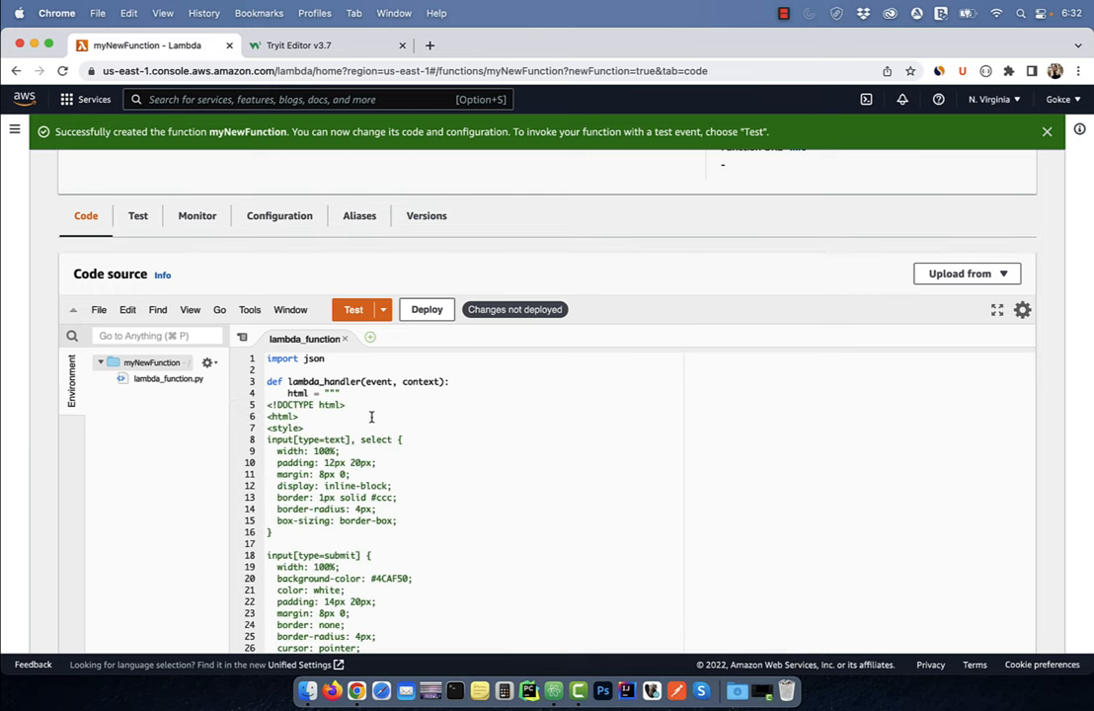
scroll(down, 3)
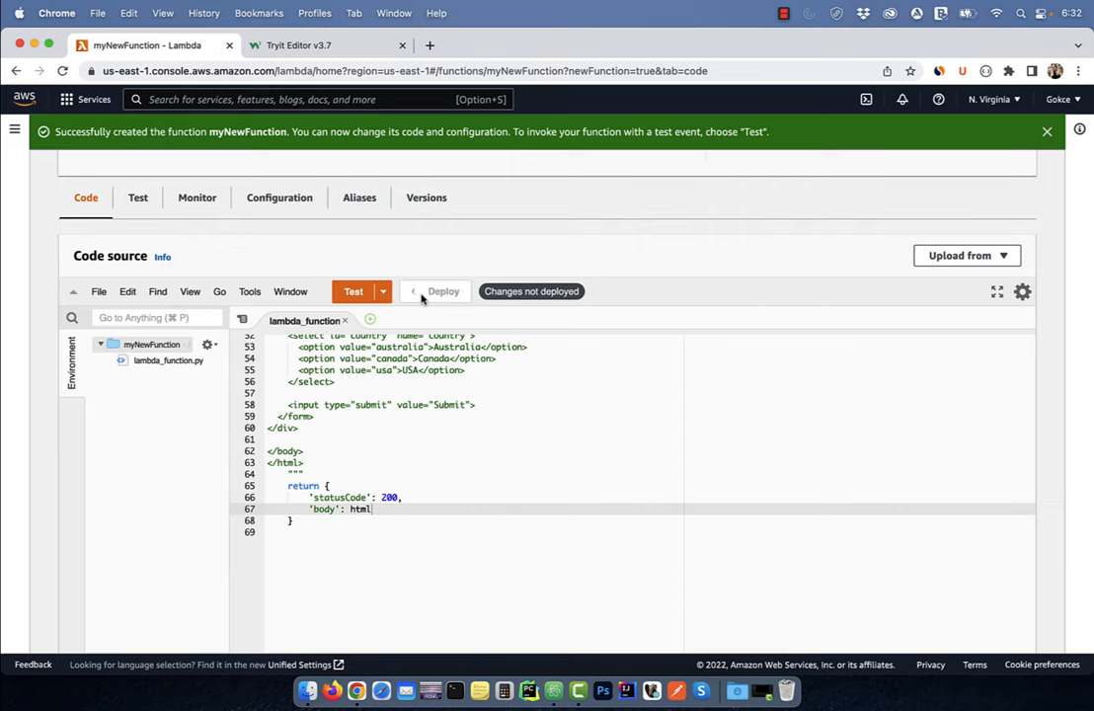
click(443, 290)
text(my)
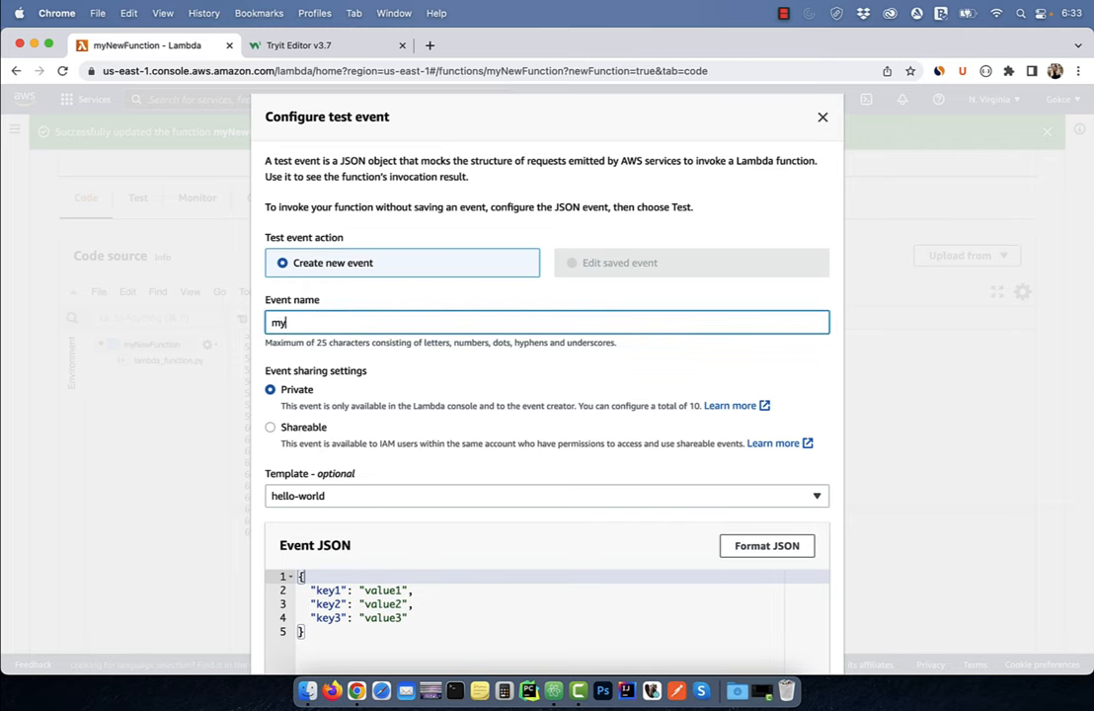
Step: Save the myTest event and run it, getting status 200 with the HTML body
scroll(down, 3)
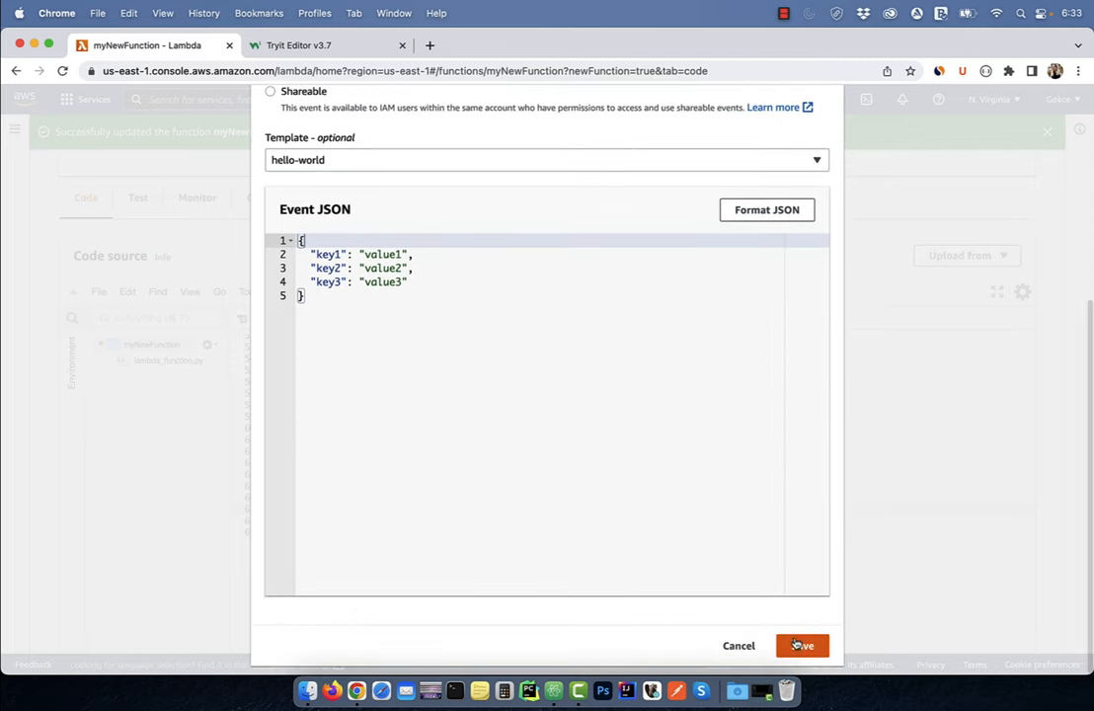
click(801, 645)
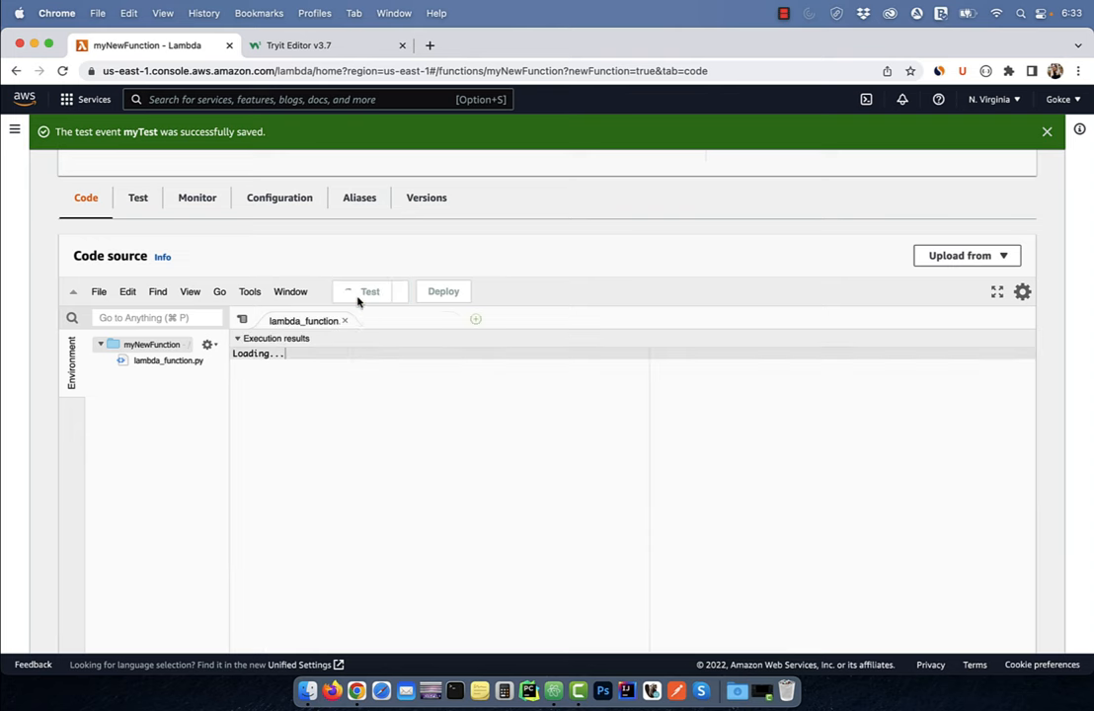
click(352, 291)
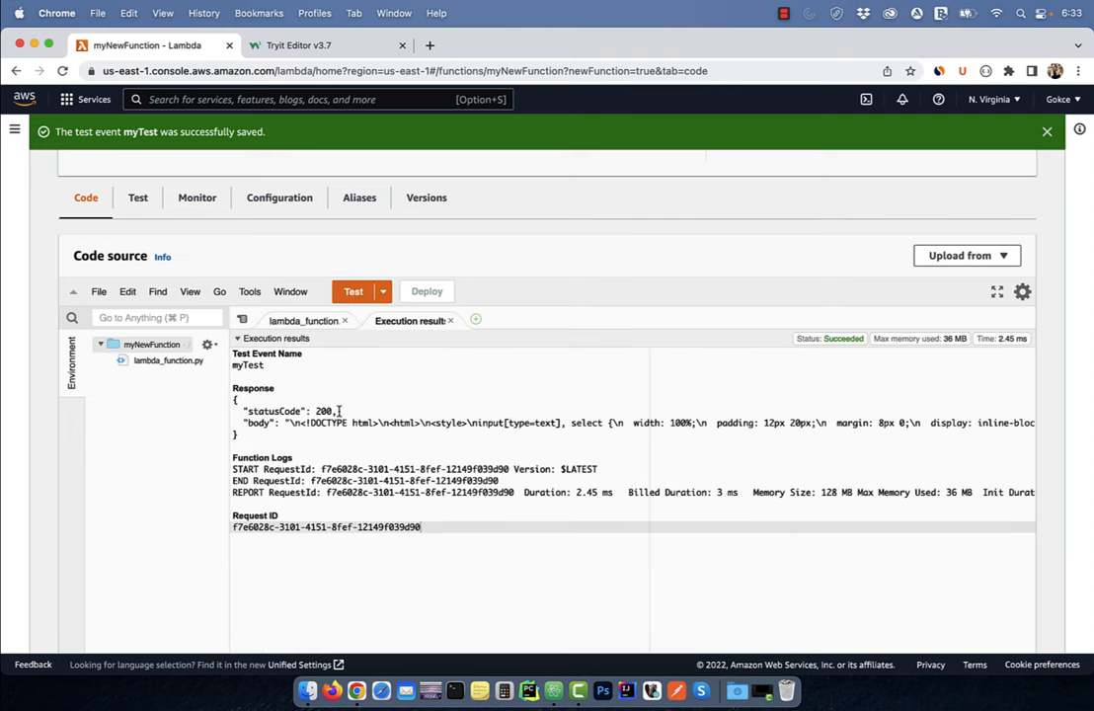
mouse_move(279, 197)
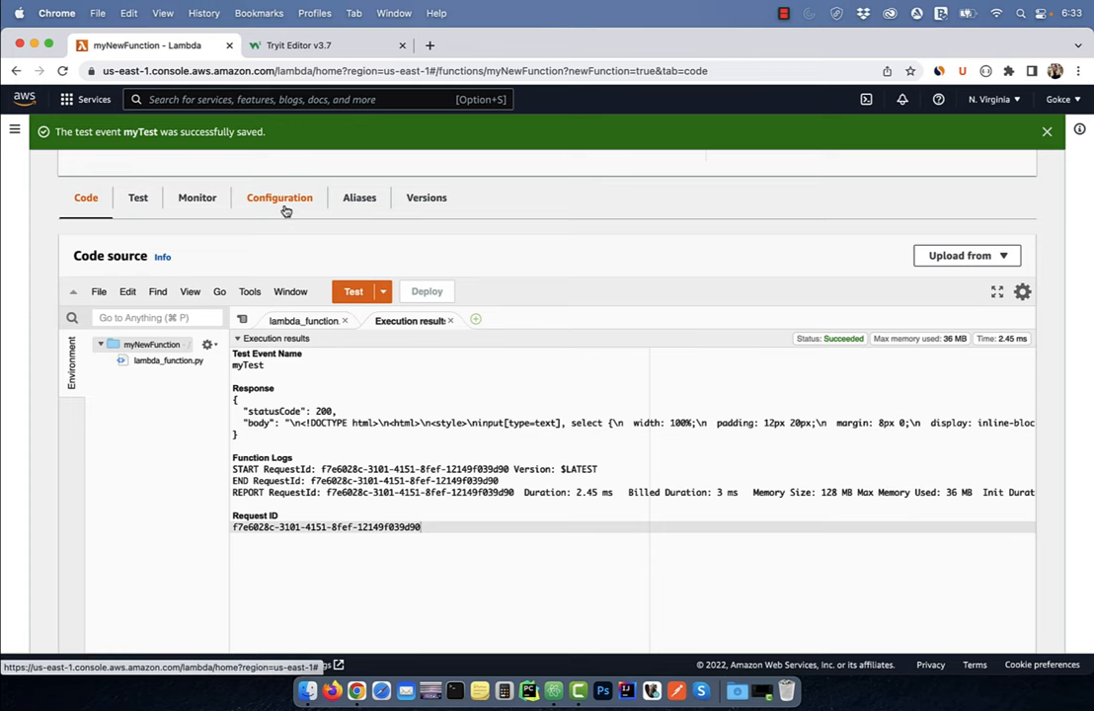
Step: Create and save a function URL for myNewFunction with auth type NONE
click(279, 197)
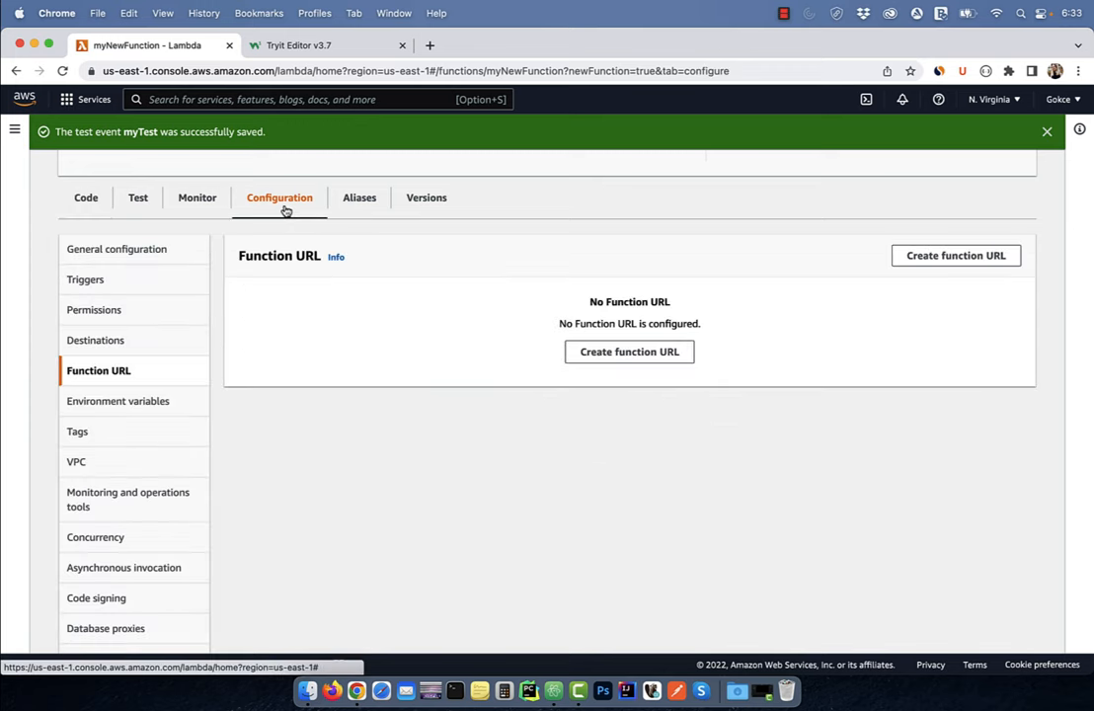
mouse_move(98, 370)
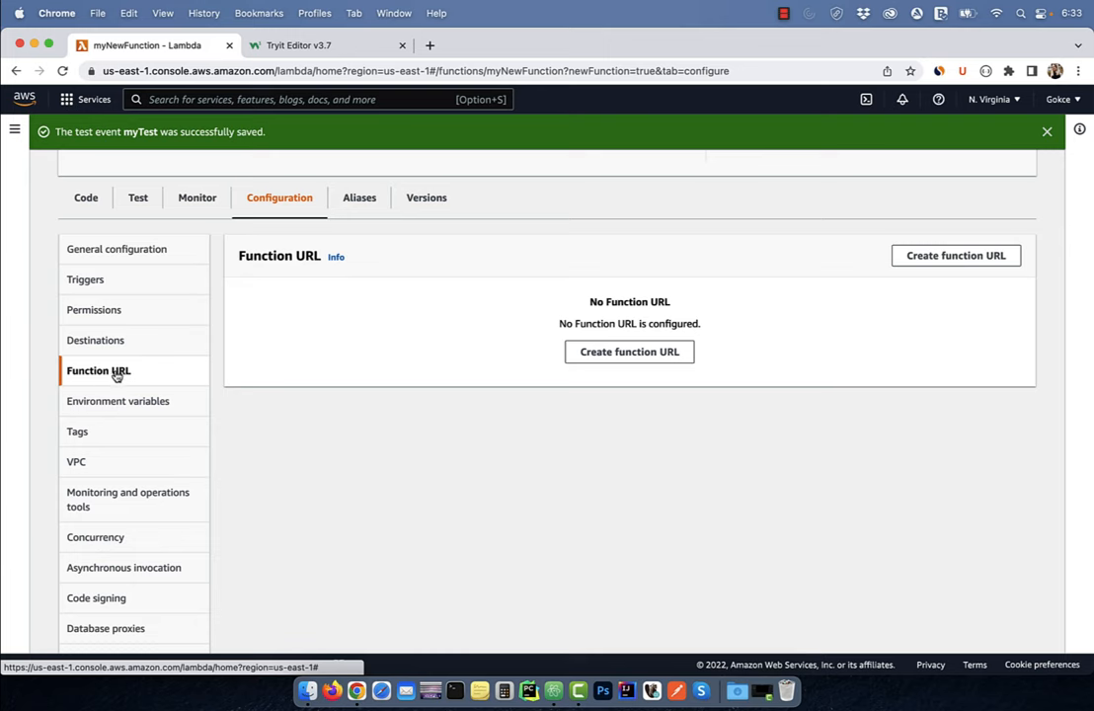
mouse_move(648, 373)
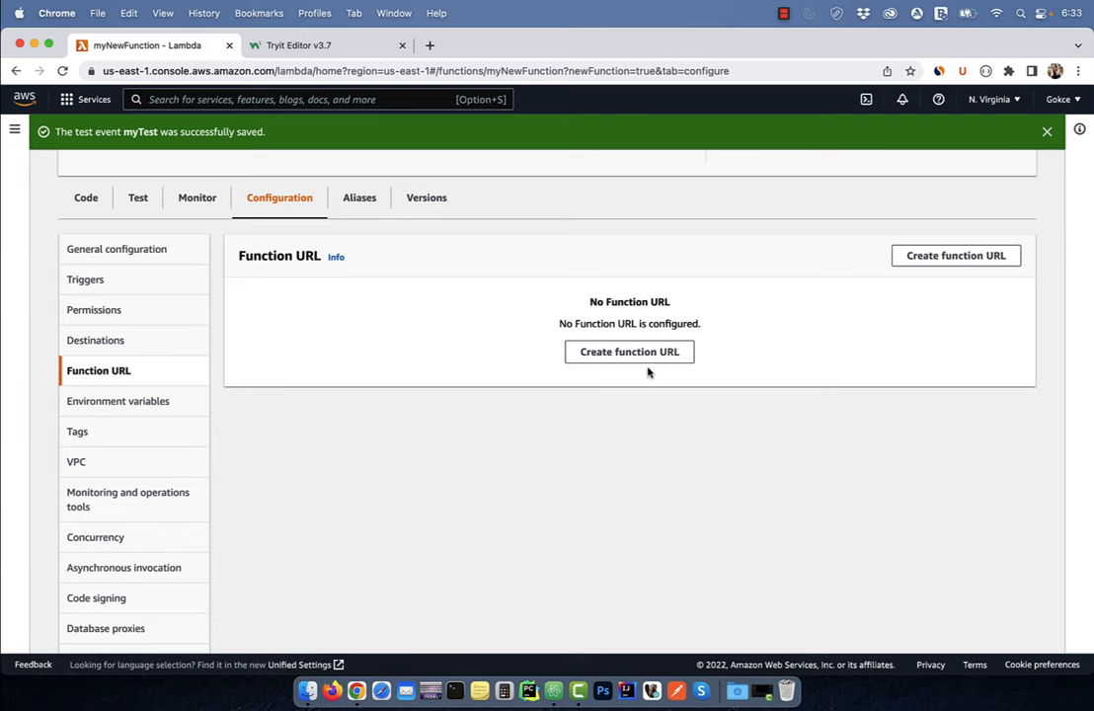
click(629, 351)
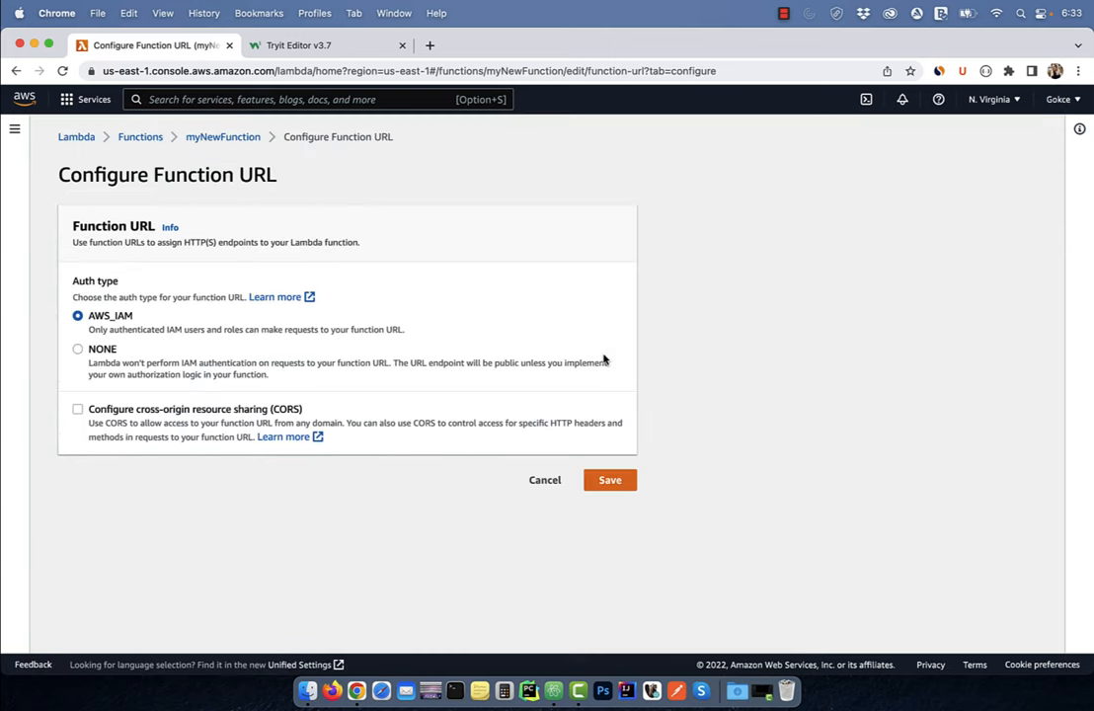
click(78, 349)
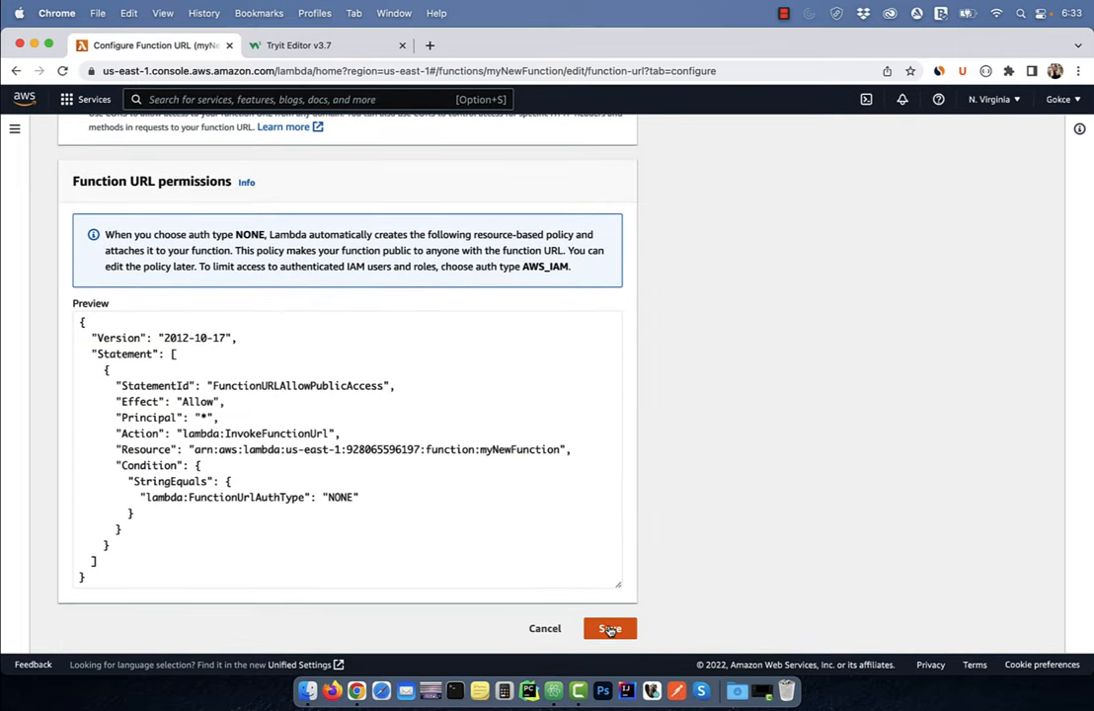
click(610, 628)
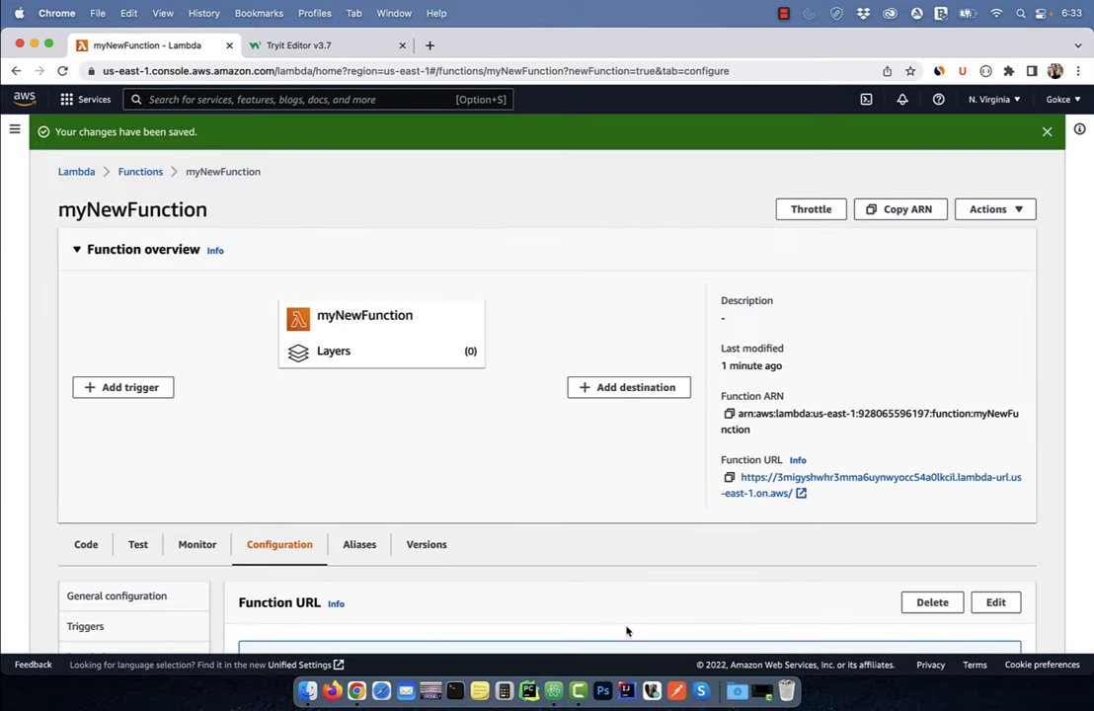
Step: View the function URL's raw HTML text in a new tab, then go back to the Lambda tab
click(872, 477)
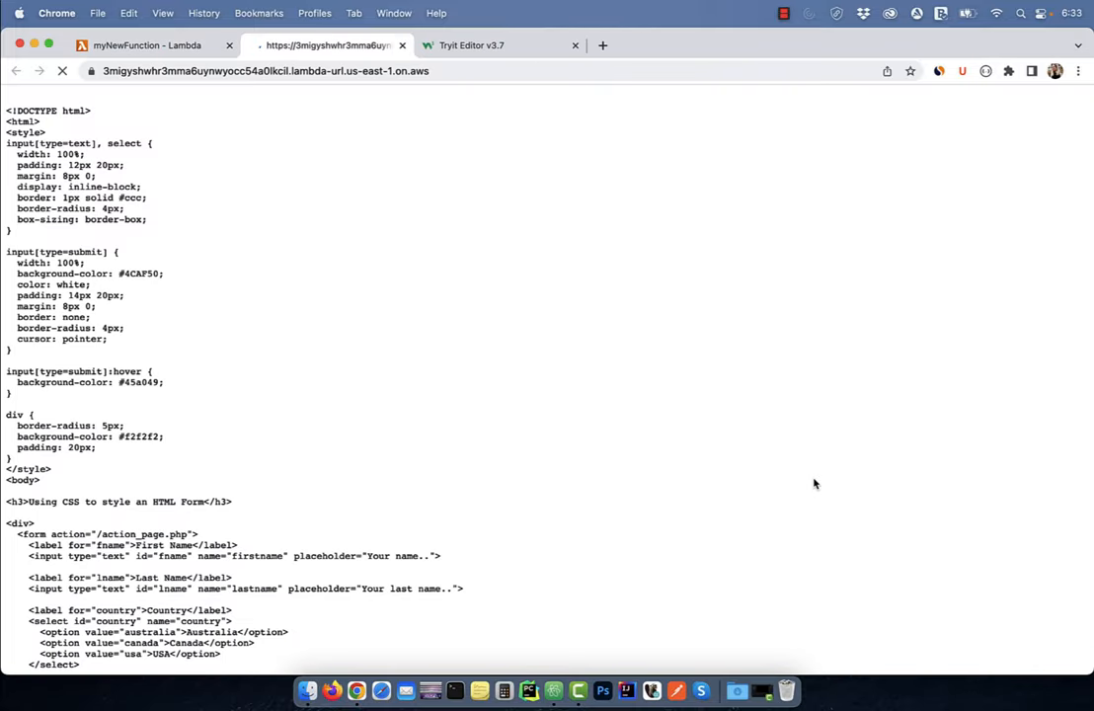
scroll(down, 3)
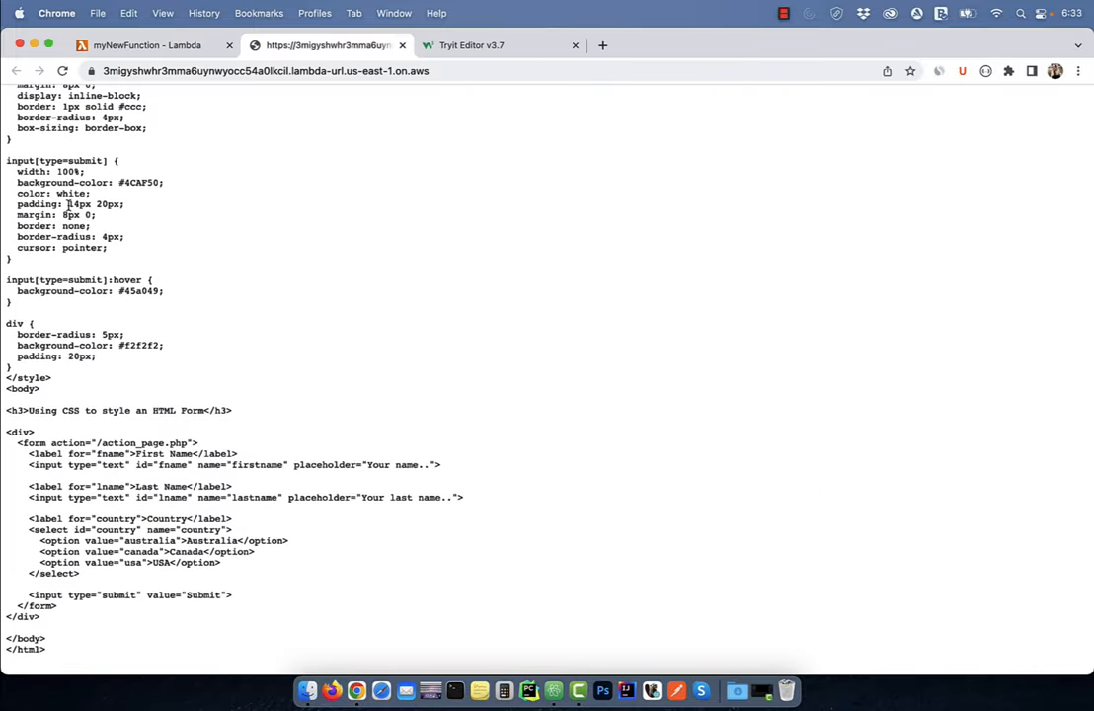
click(143, 45)
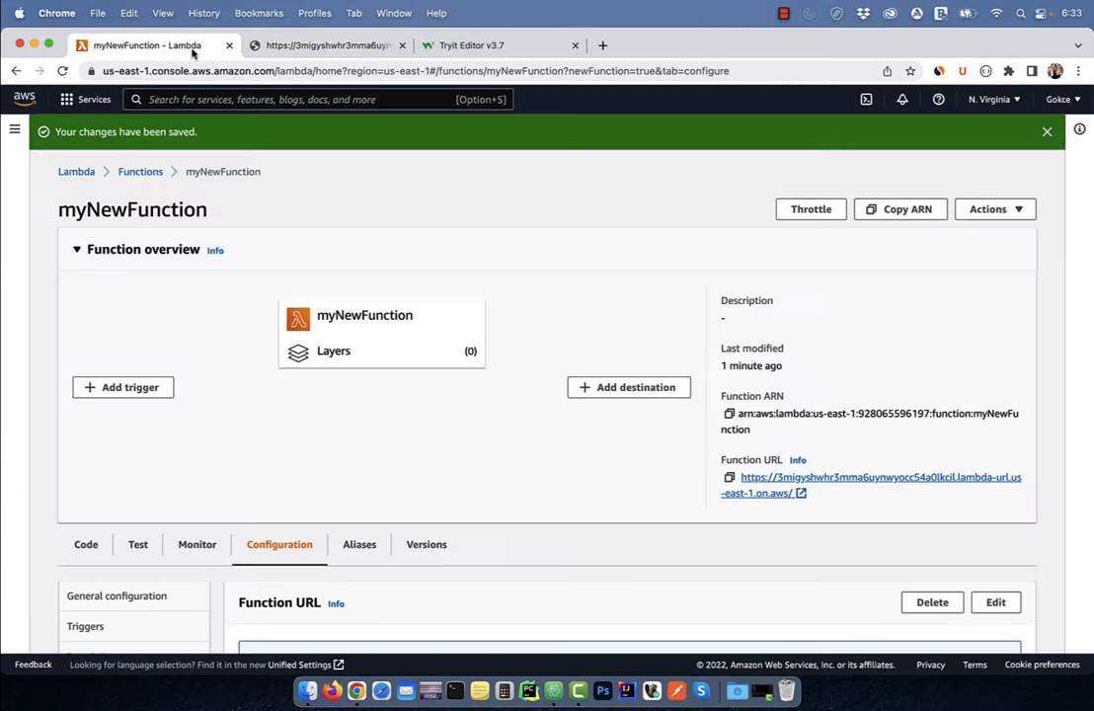
Step: Add a 'Content-Type': 'text/html' header to the returned dict and deploy
click(85, 544)
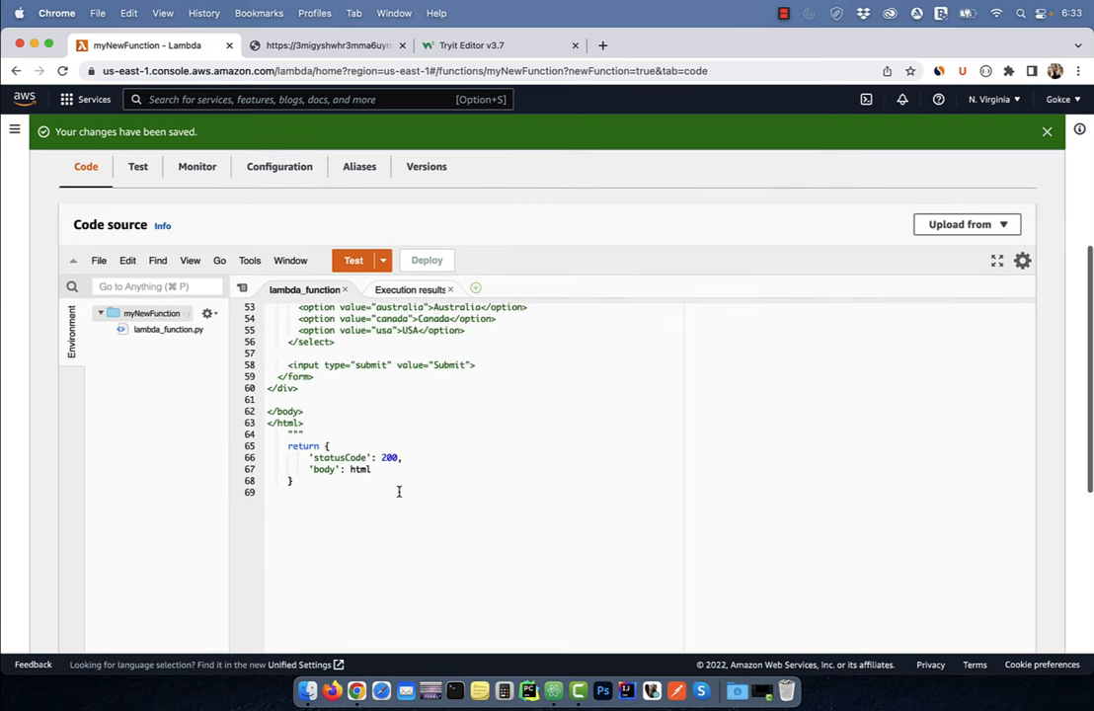
text(,)
text('headers': {)
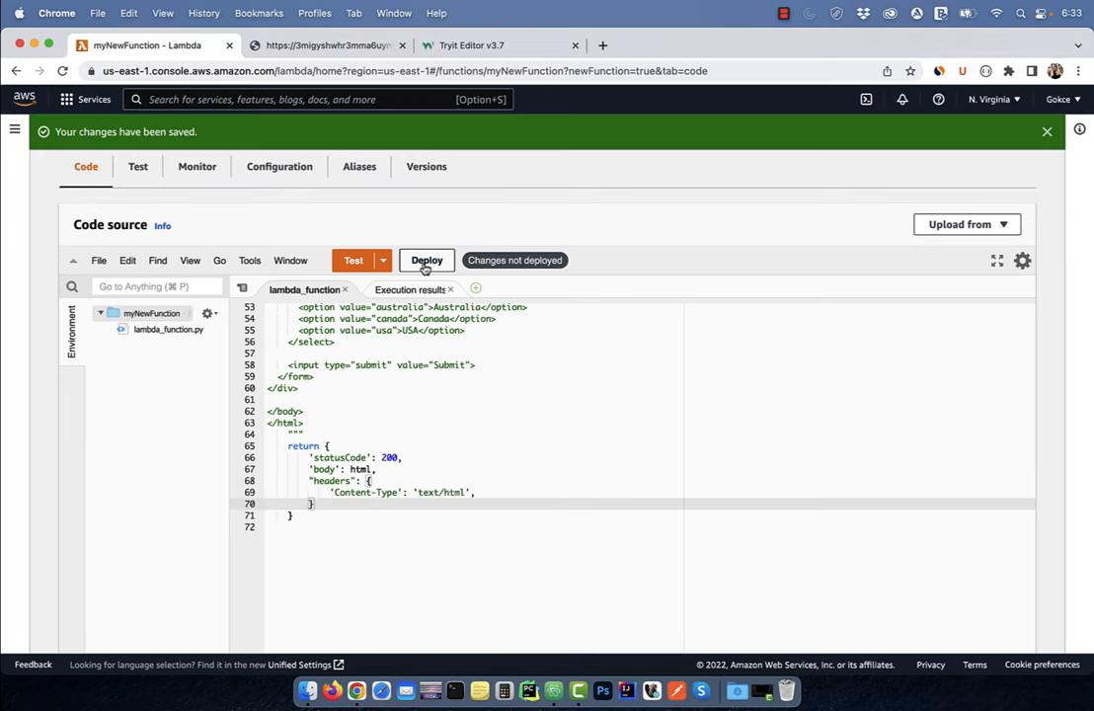
click(426, 260)
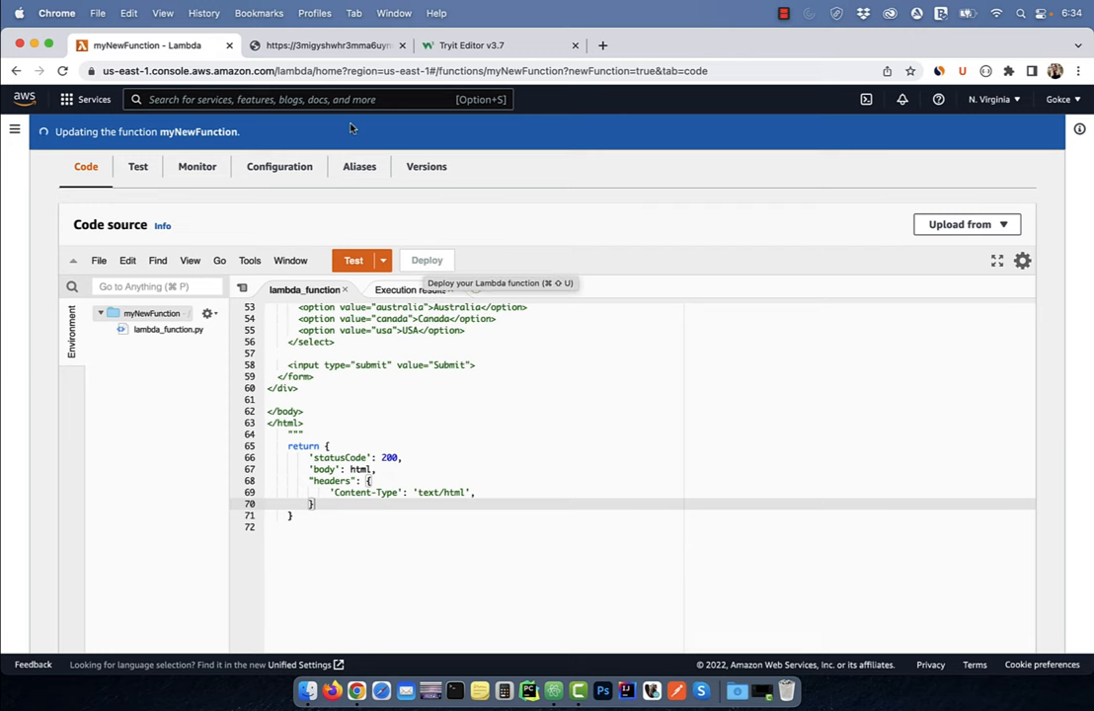
click(326, 46)
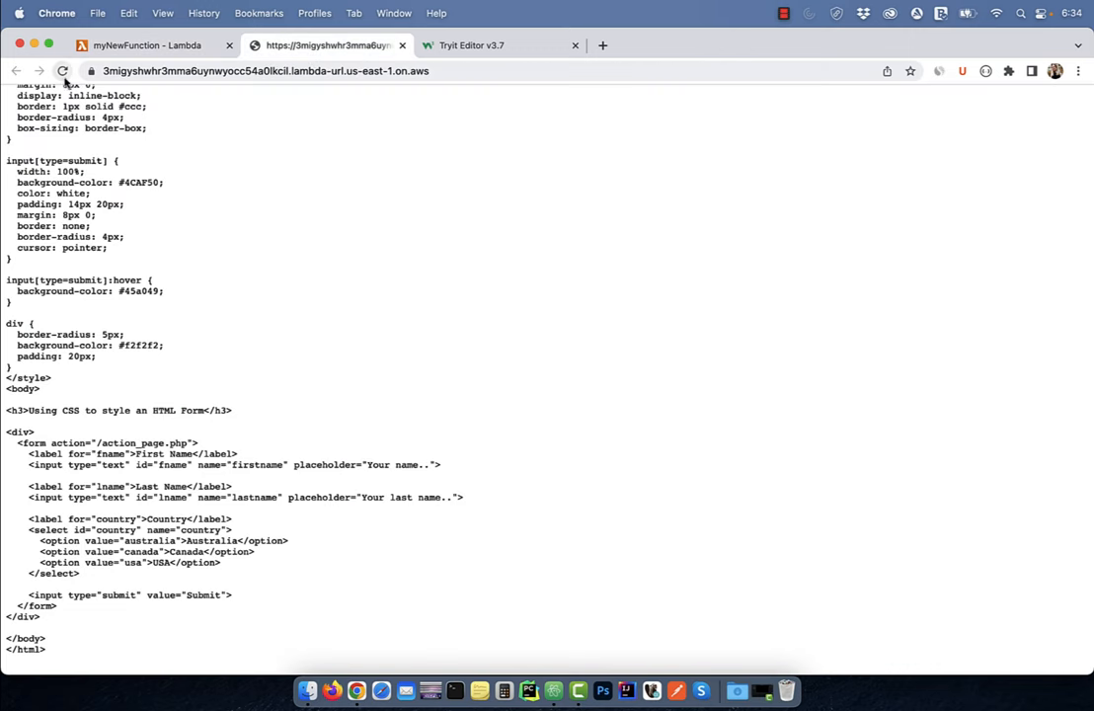
Step: Reload the function URL tab to show the rendered, styled HTML form
click(63, 70)
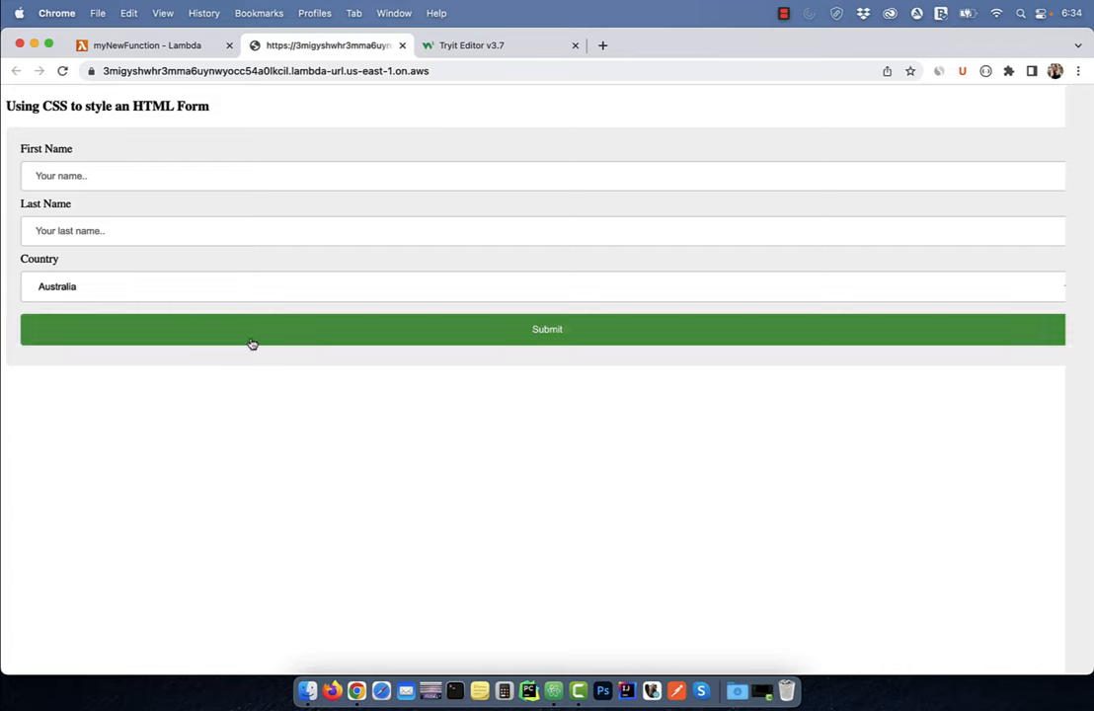
mouse_move(229, 363)
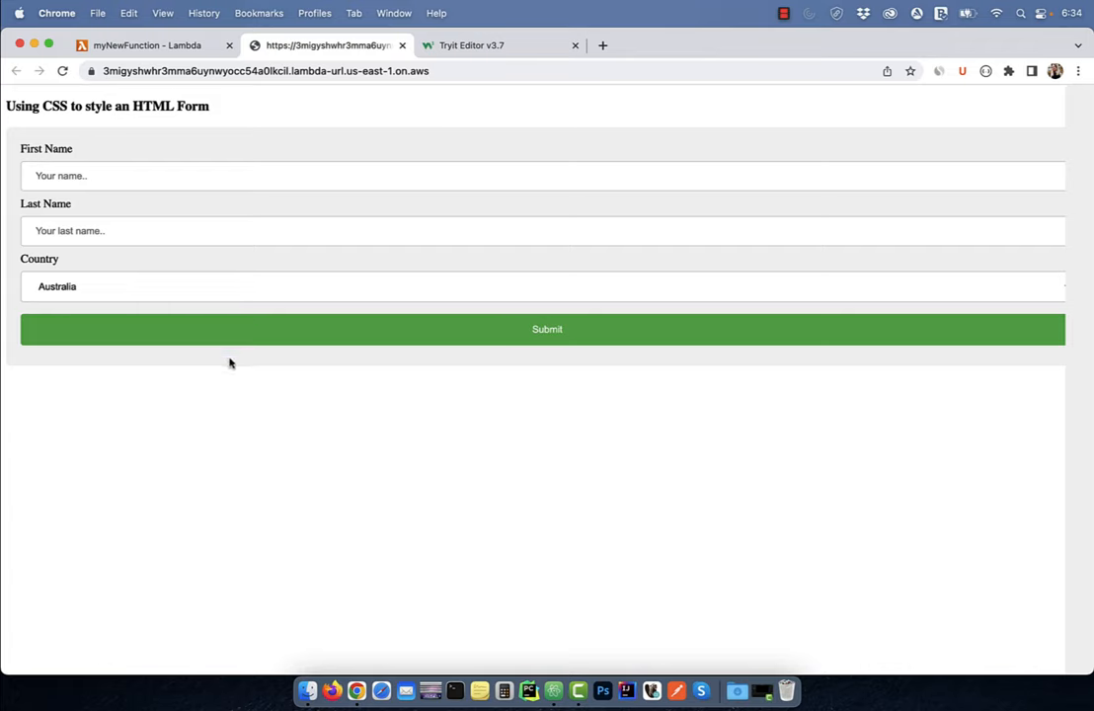